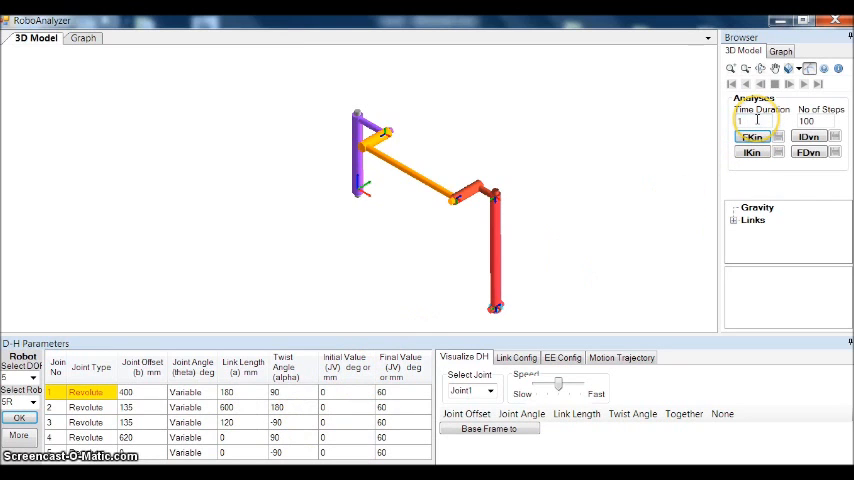
Run forward kinematics on the 5R robot, animating it to its final pose with the end-effector path
{"action": "left_click", "coordinate": [815, 120]}
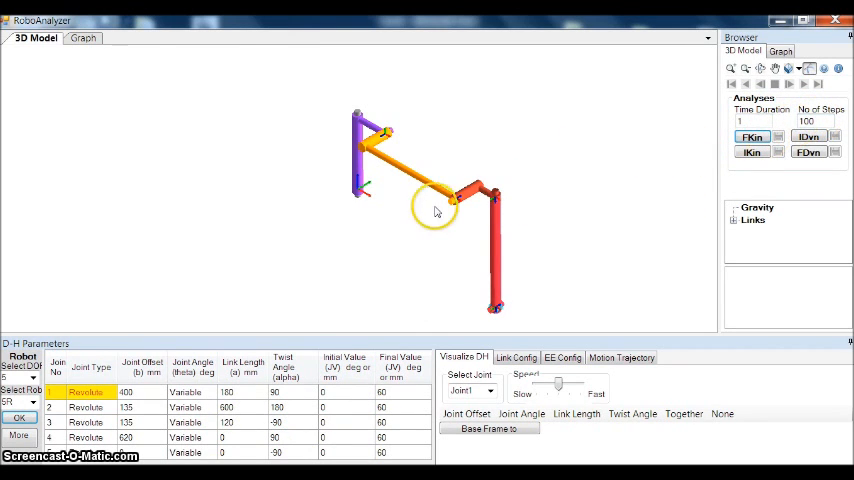
{"action": "left_click", "coordinate": [752, 137]}
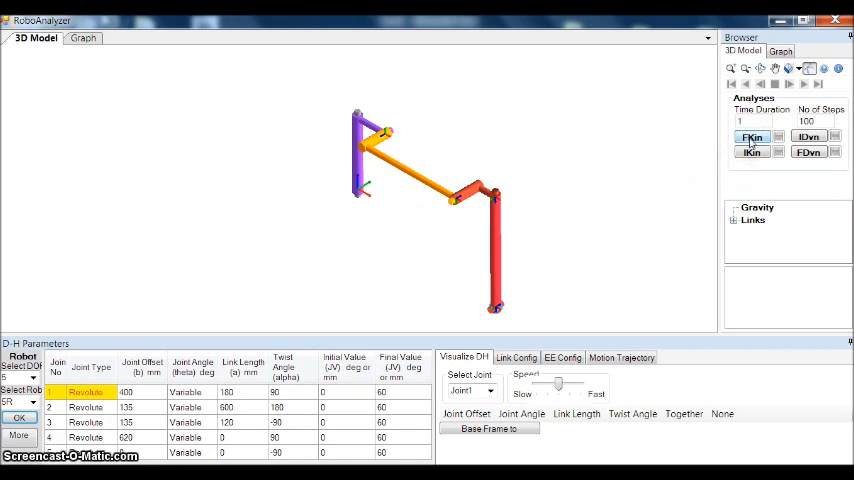
{"action": "left_click", "coordinate": [752, 137]}
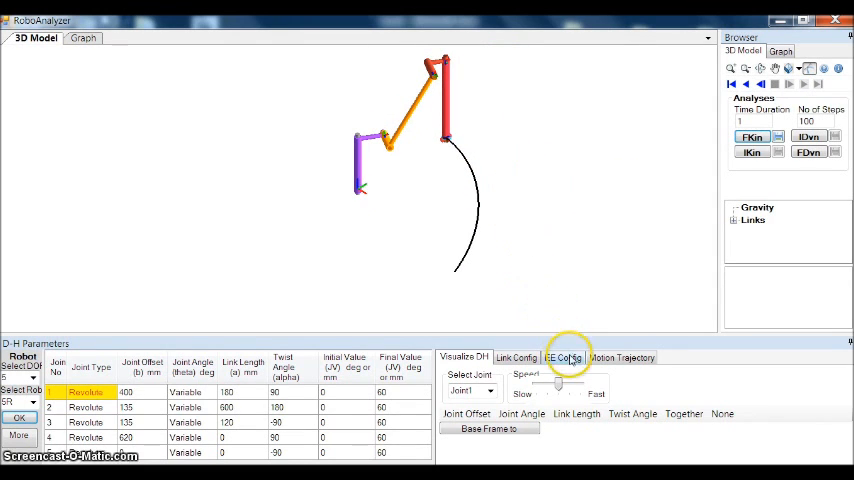
Show the end-effector transformation matrix and export the forward kinematics results to a spreadsheet
{"action": "left_click", "coordinate": [563, 357]}
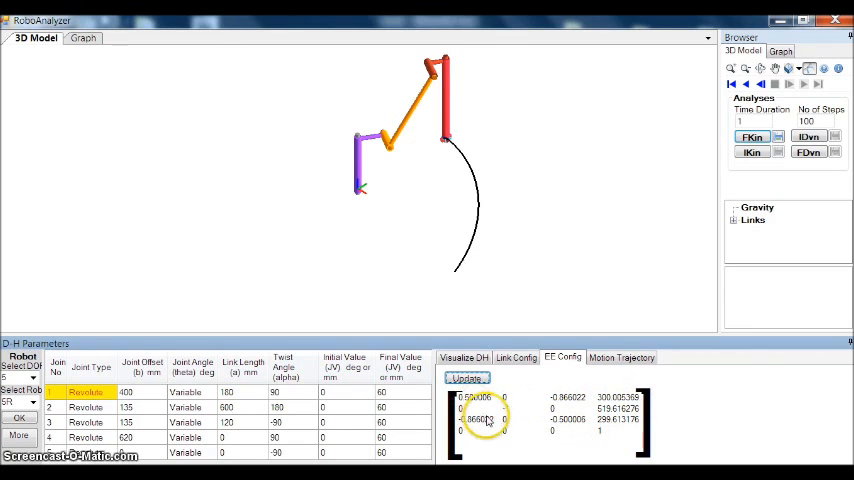
{"action": "left_click", "coordinate": [752, 137]}
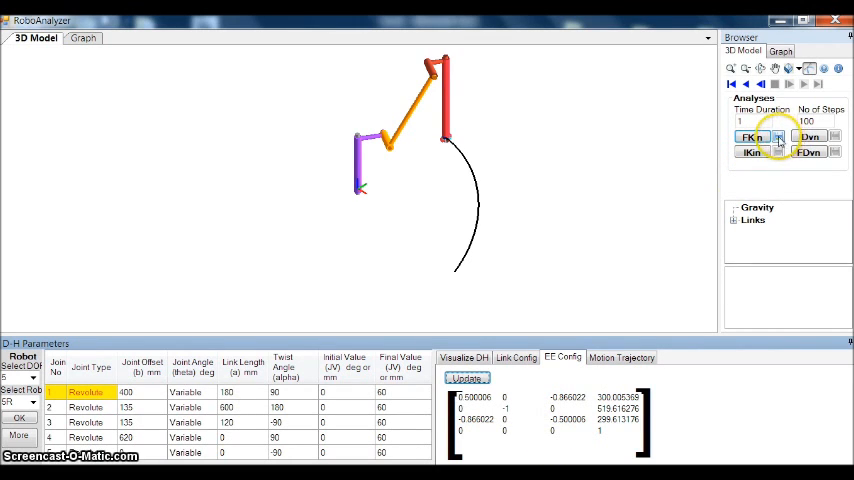
{"action": "mouse_move", "coordinate": [783, 137]}
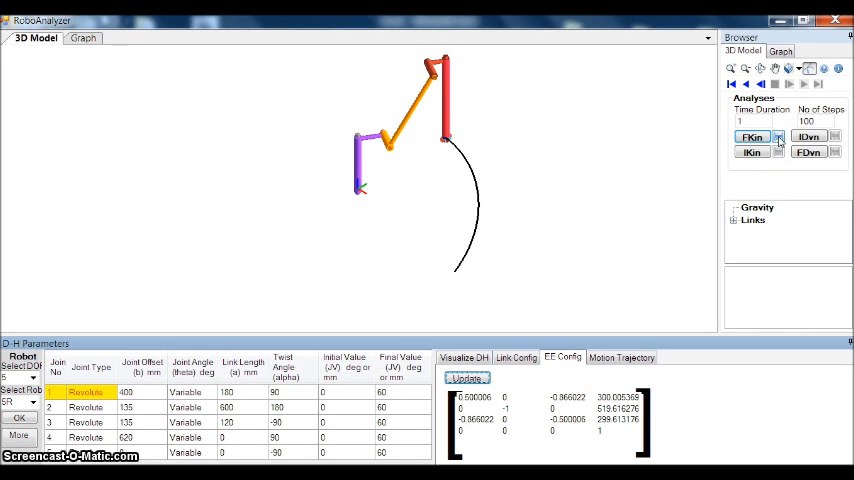
{"action": "left_click", "coordinate": [752, 137]}
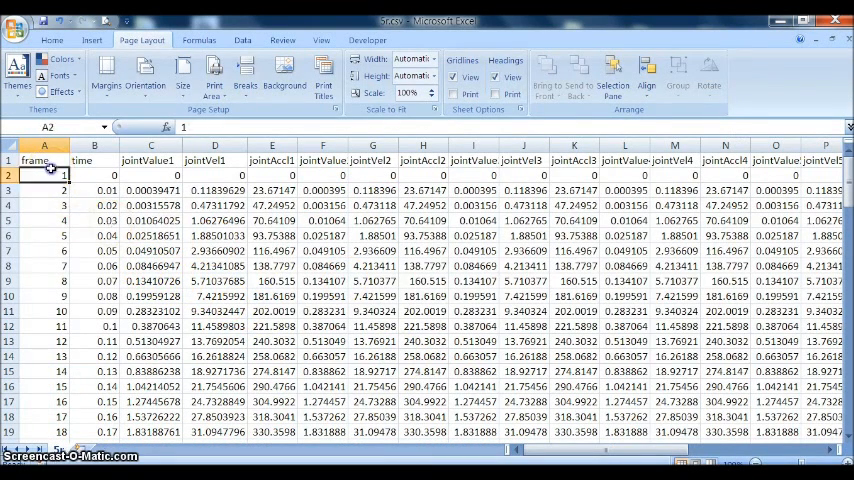
Scroll through the exported joint value, velocity and acceleration columns in Excel
{"action": "scroll", "scroll_direction": "down", "scroll_amount": 3}
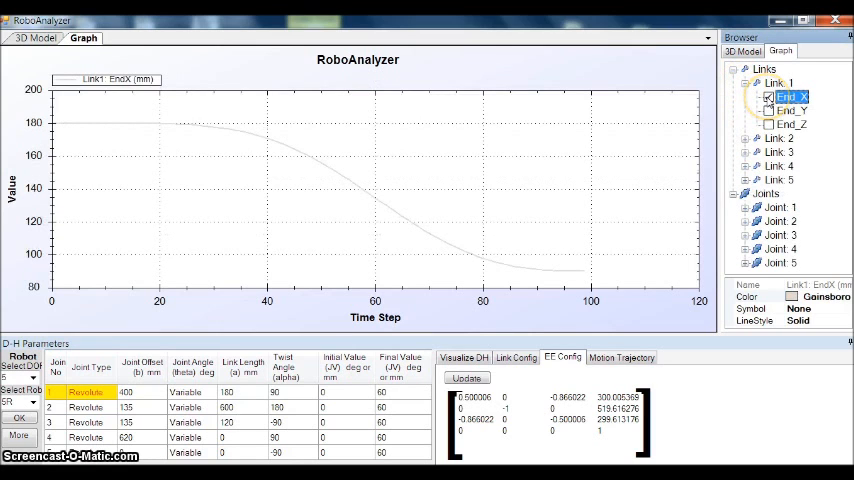
Plot Link 1 End_X/End_Y/End_Z and Link 2 End_X/End_Y on the graph
{"action": "left_click", "coordinate": [770, 97]}
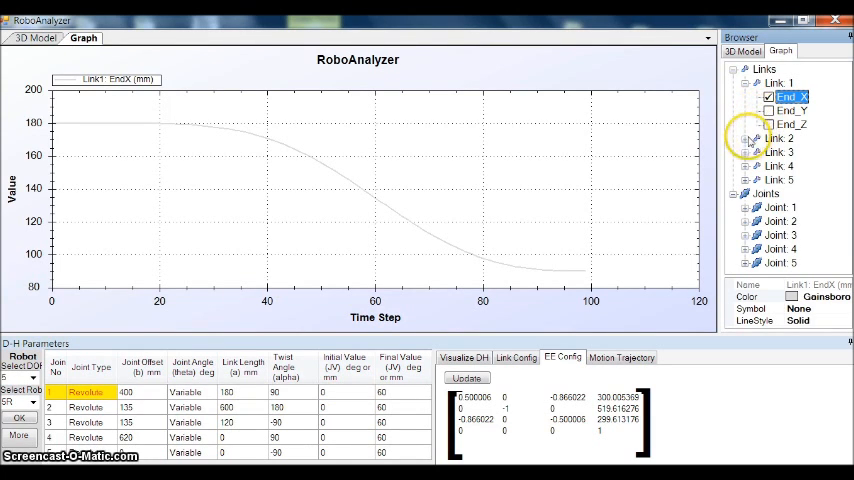
{"action": "left_click", "coordinate": [745, 138]}
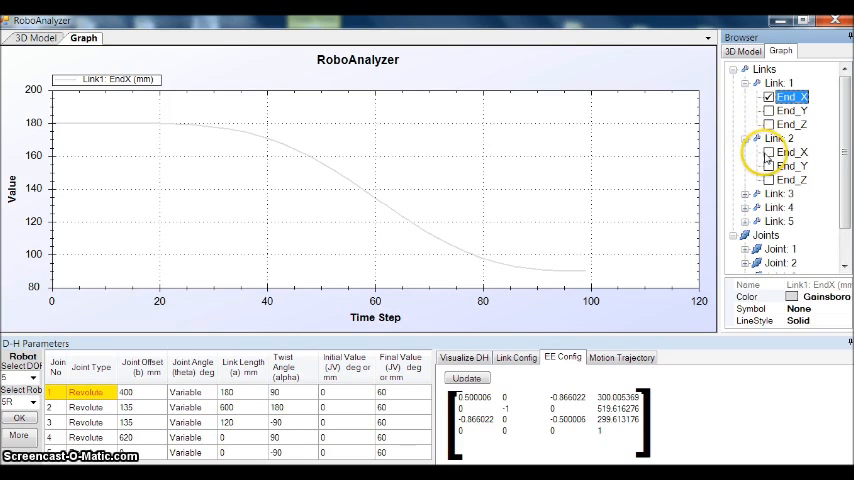
{"action": "left_click", "coordinate": [769, 152]}
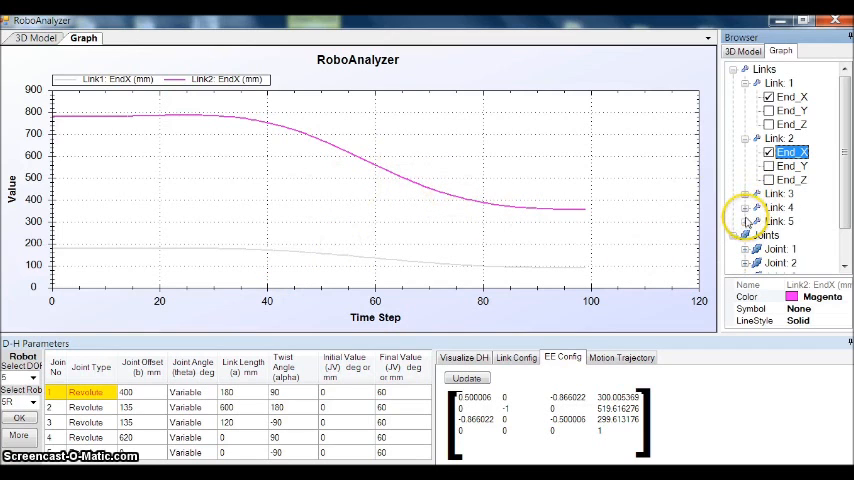
{"action": "left_click", "coordinate": [792, 166]}
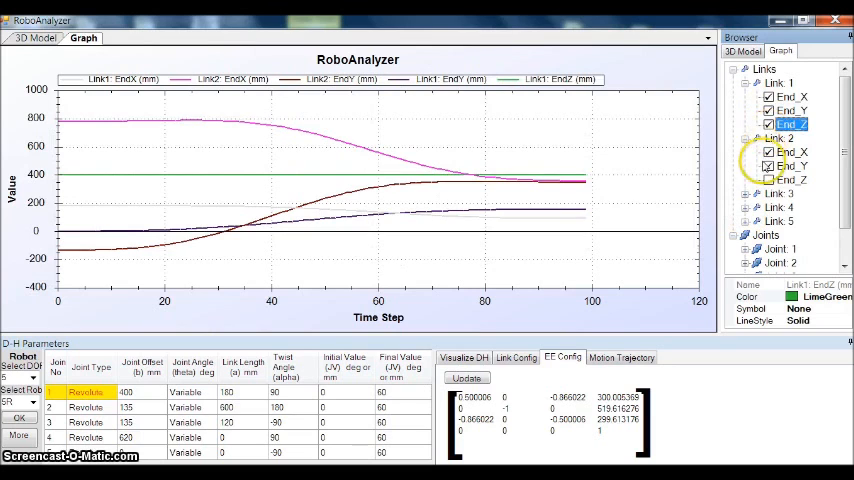
{"action": "left_click", "coordinate": [769, 179]}
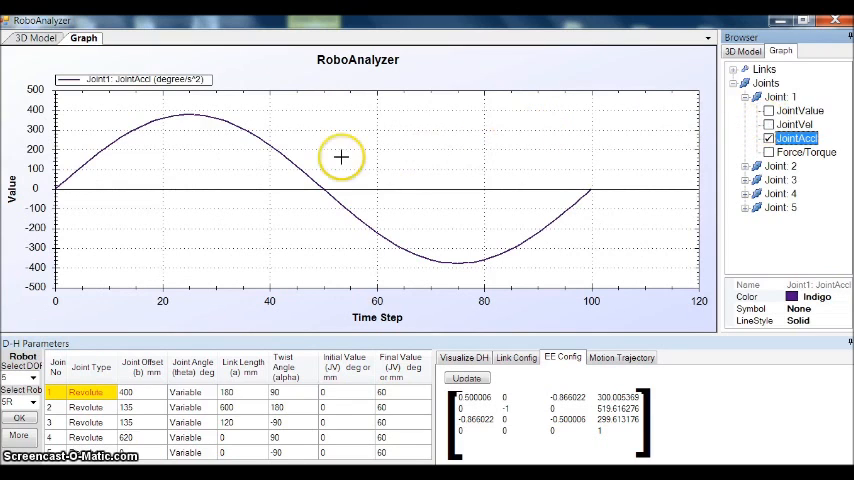
{"action": "mouse_move", "coordinate": [800, 228]}
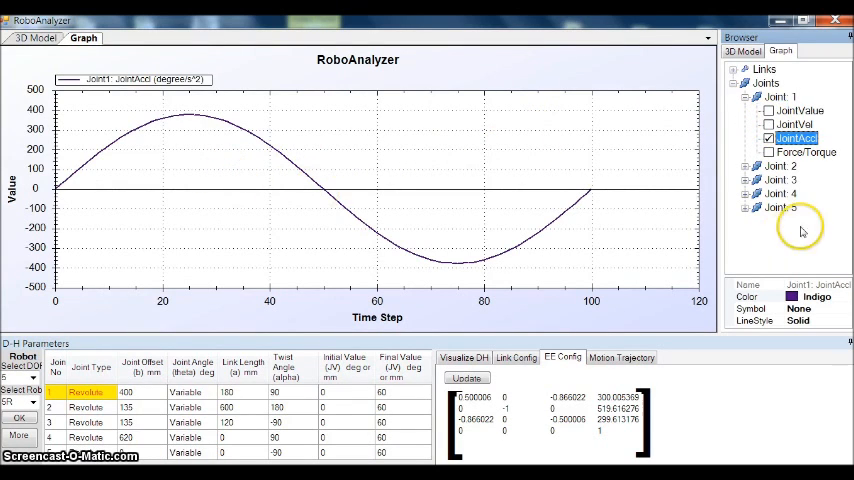
Switch the graph to joint curves, plotting Joint 1 and Joint 5 velocity and acceleration
{"action": "left_click", "coordinate": [769, 124]}
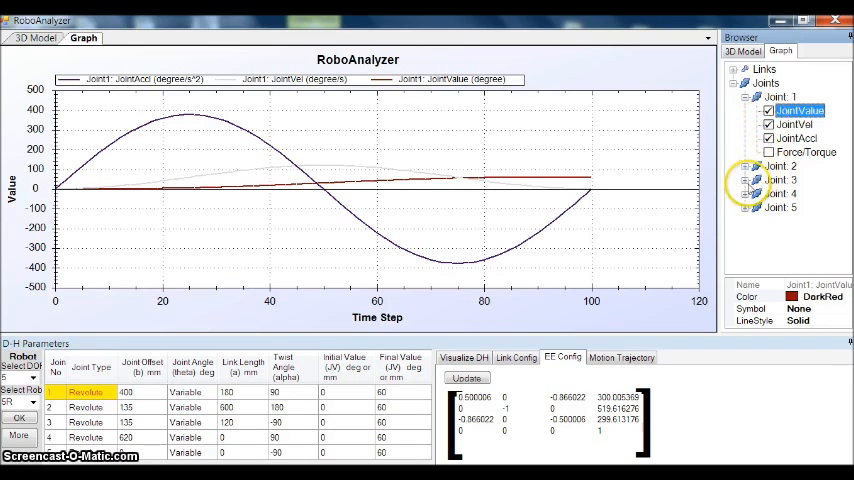
{"action": "left_click", "coordinate": [753, 207]}
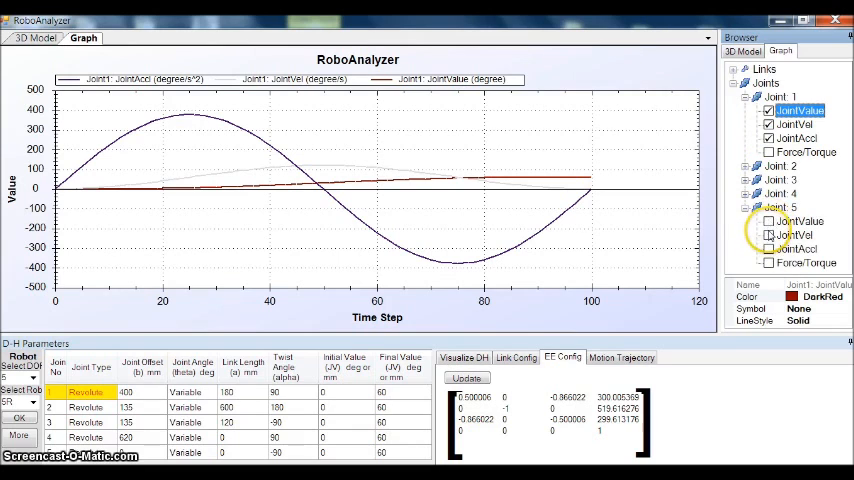
{"action": "left_click", "coordinate": [769, 234]}
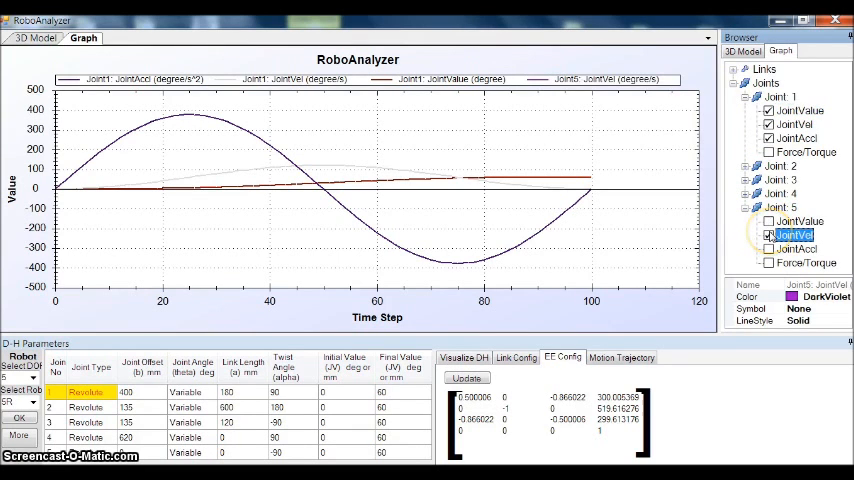
{"action": "left_click", "coordinate": [769, 124]}
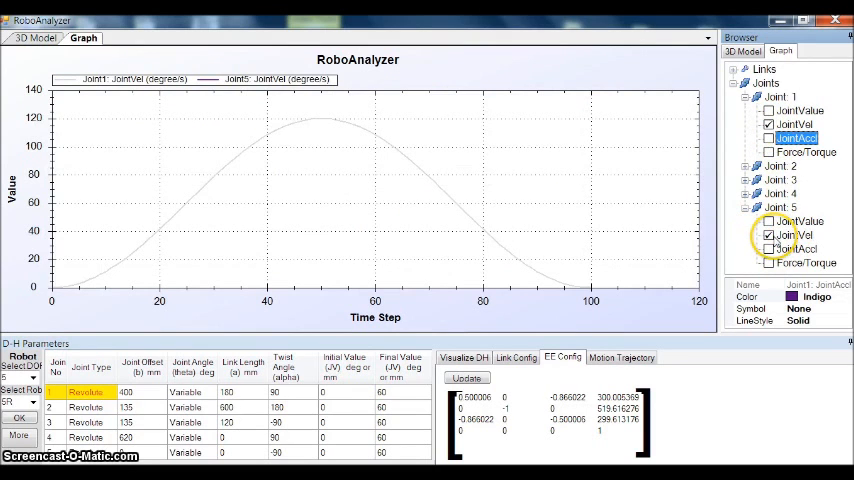
{"action": "left_click", "coordinate": [769, 234]}
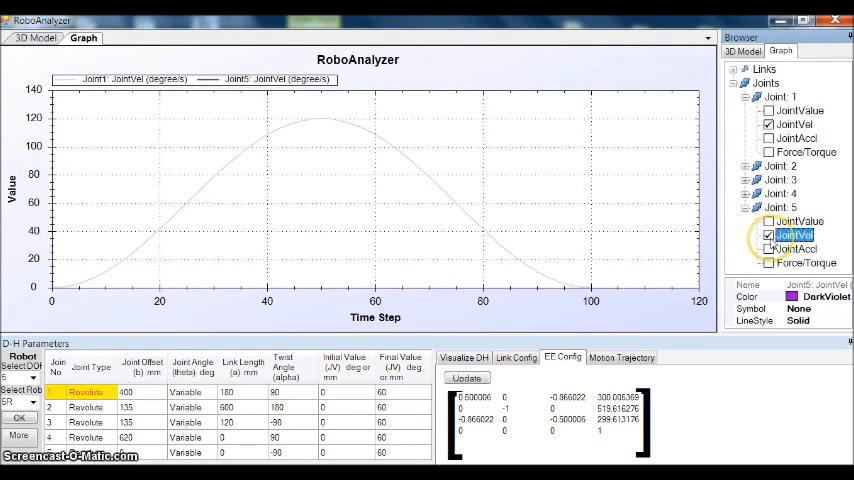
{"action": "left_click", "coordinate": [770, 249]}
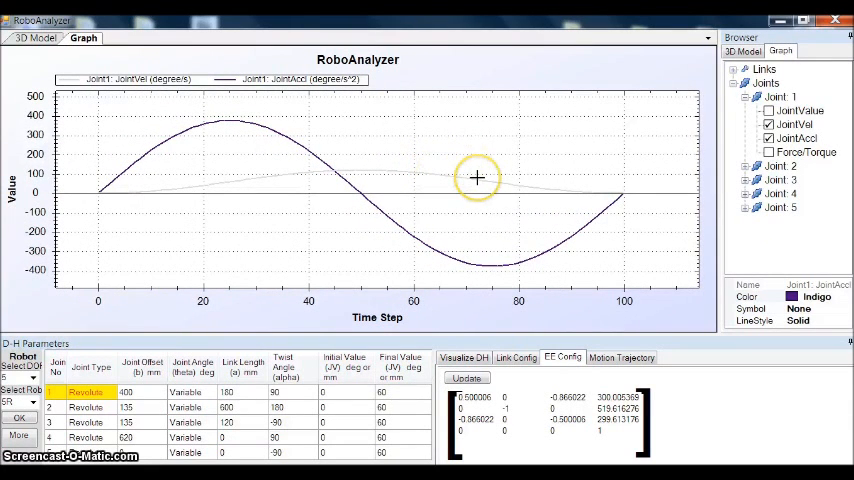
Reset the joint velocity and acceleration graph to its default scale
{"action": "right_click", "coordinate": [477, 178]}
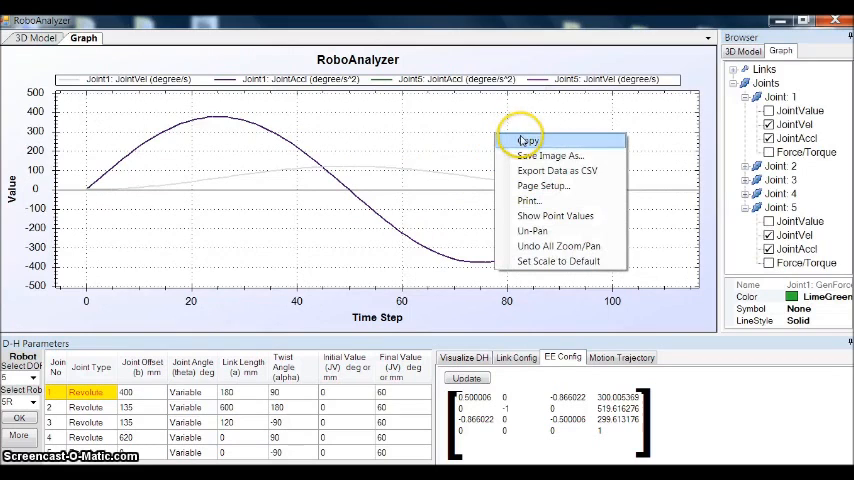
{"action": "mouse_move", "coordinate": [549, 156]}
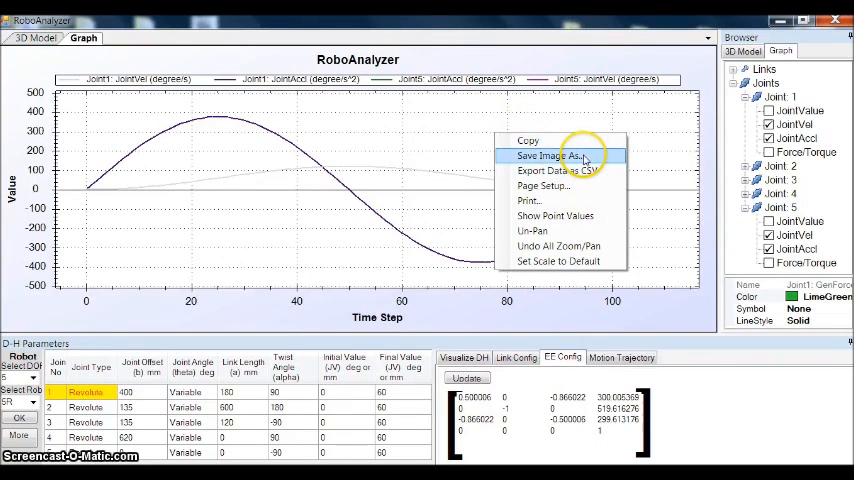
{"action": "mouse_move", "coordinate": [565, 170]}
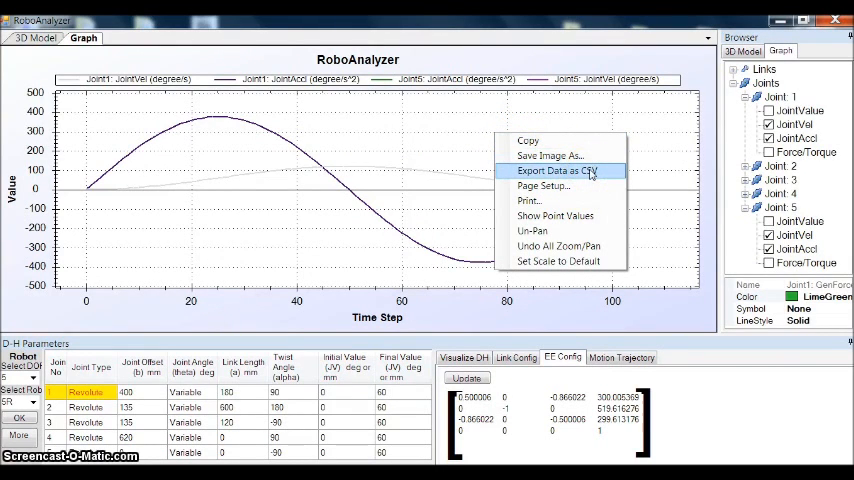
{"action": "mouse_move", "coordinate": [593, 200]}
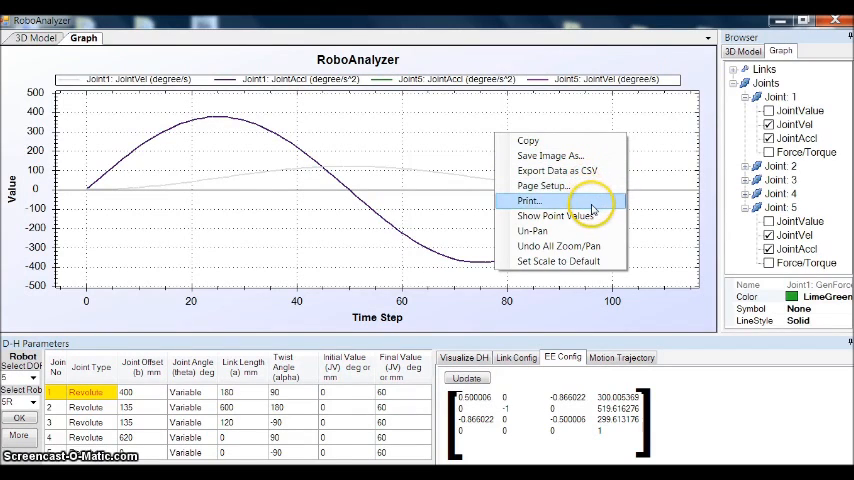
{"action": "mouse_move", "coordinate": [560, 261]}
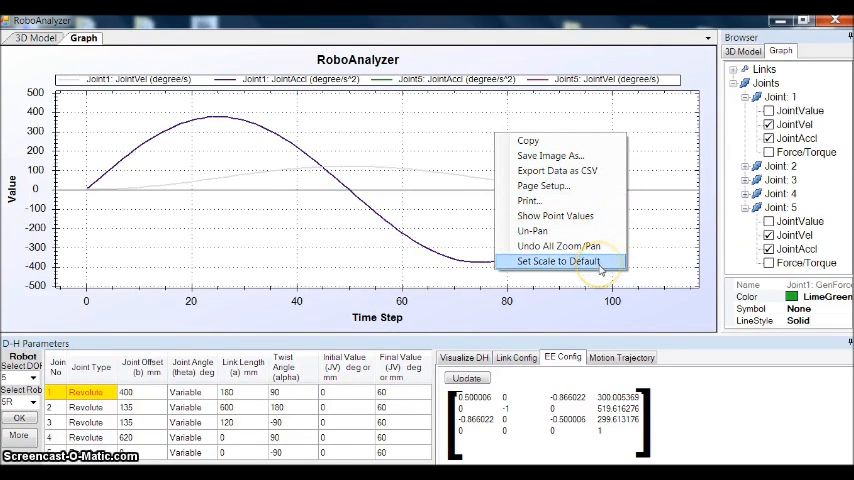
{"action": "left_click", "coordinate": [562, 261]}
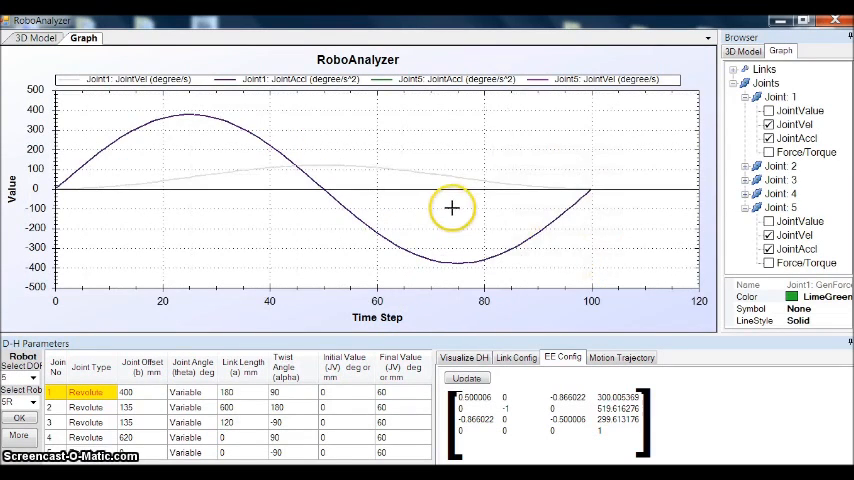
{"action": "mouse_move", "coordinate": [558, 236]}
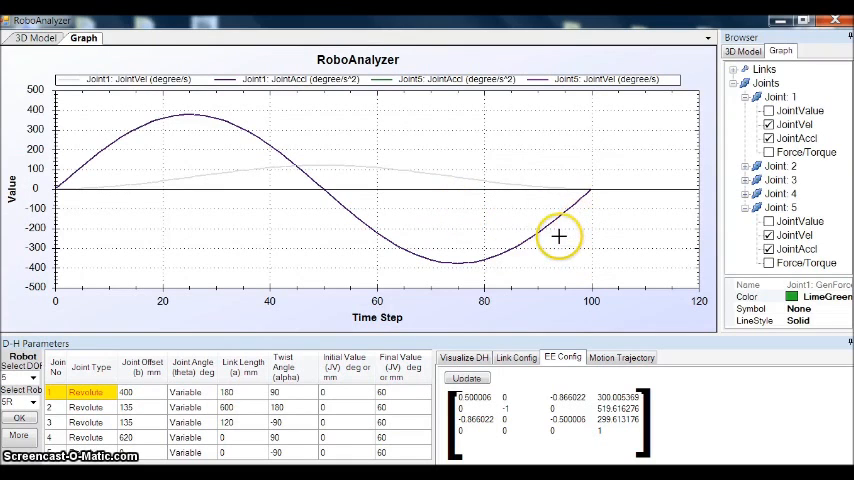
{"action": "mouse_move", "coordinate": [156, 216]}
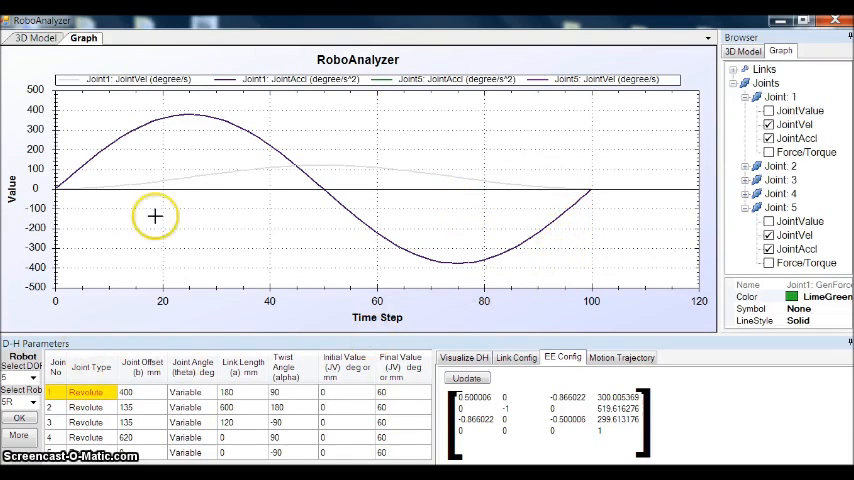